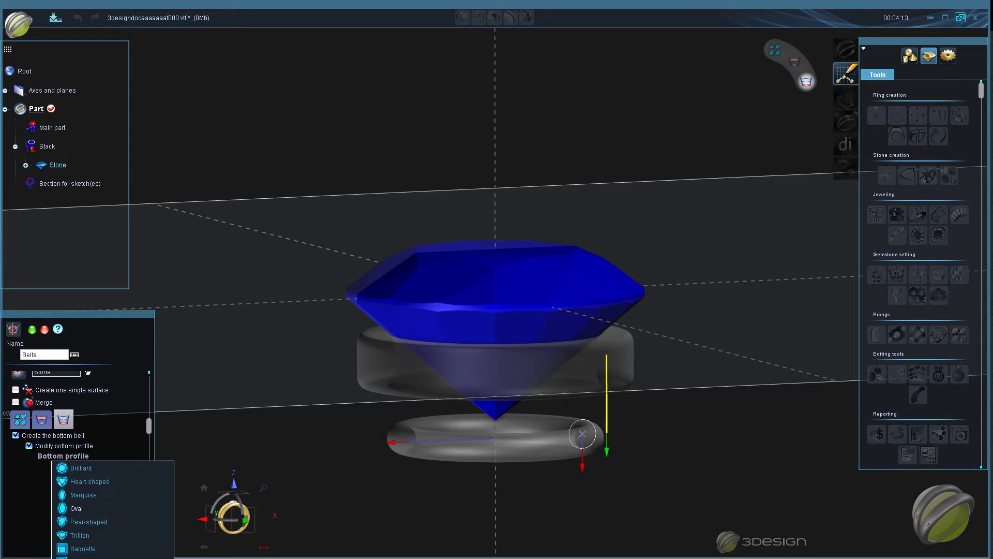
Uncheck Modify bottom profile so the bottom belt uses its height and angle settings.
{"action": "left_click", "coordinate": [80, 468]}
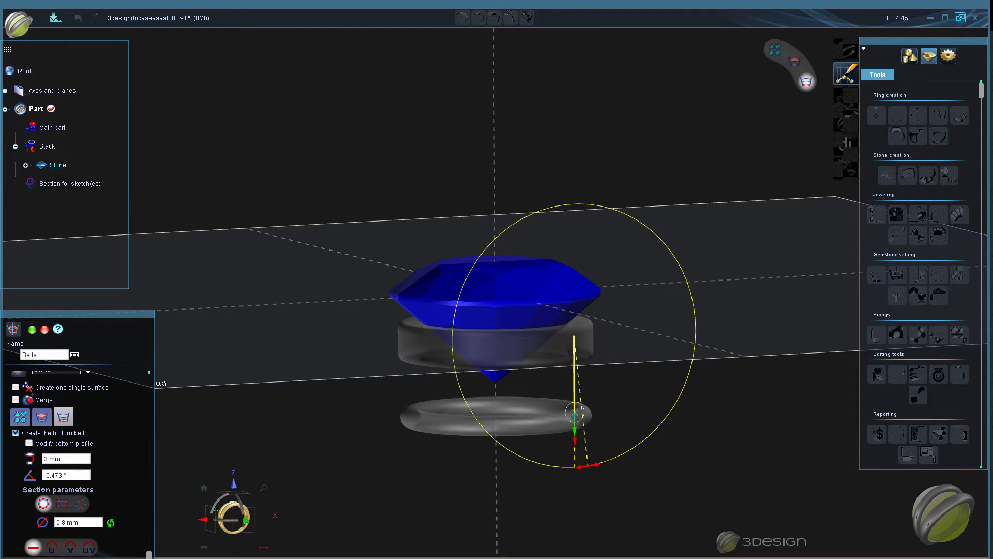
Drag the angle manipulator to tilt the bottom belt to 5.313°.
{"action": "left_click_drag", "start_coordinate": [593, 465], "coordinate": [561, 468]}
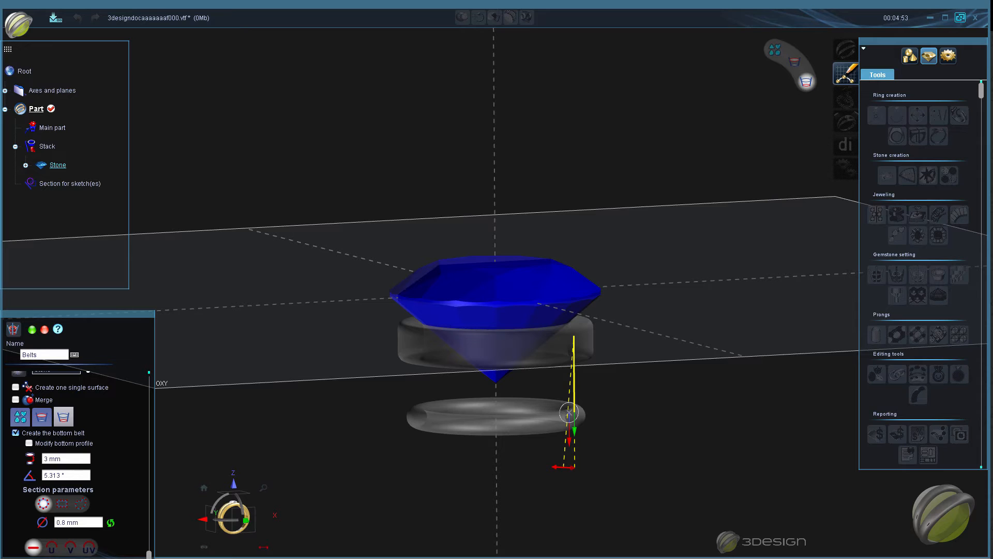